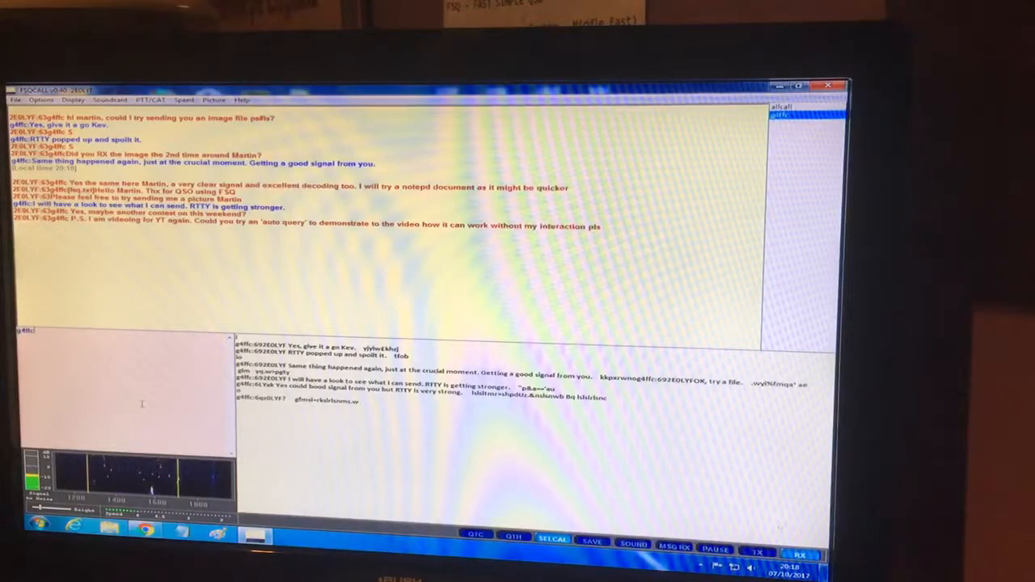
Write the reply 'try again Martin, then' noting RTTY seems stronger.
{"action": "type", "text": "try again"}
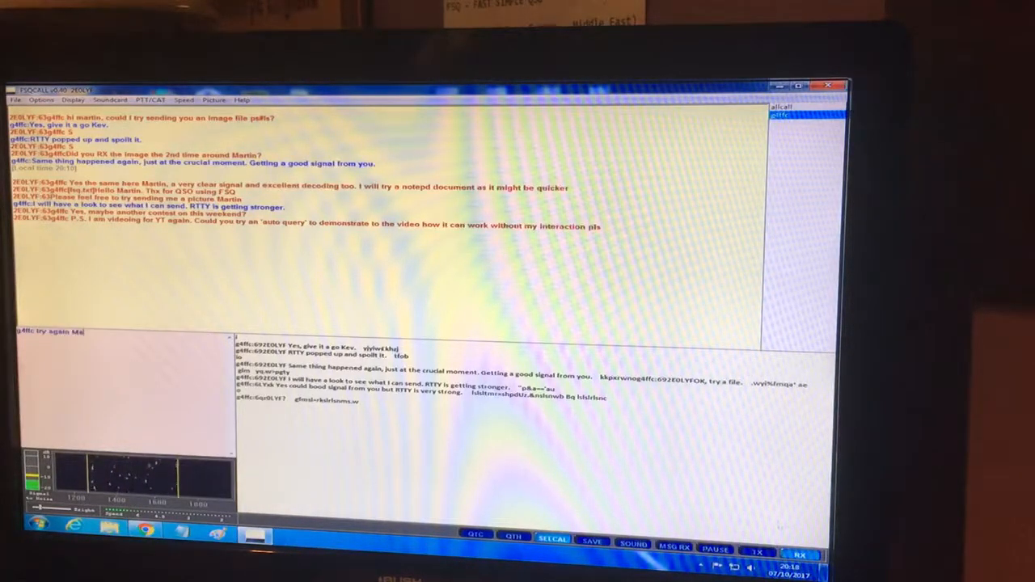
{"action": "type", "text": "Martin, then"}
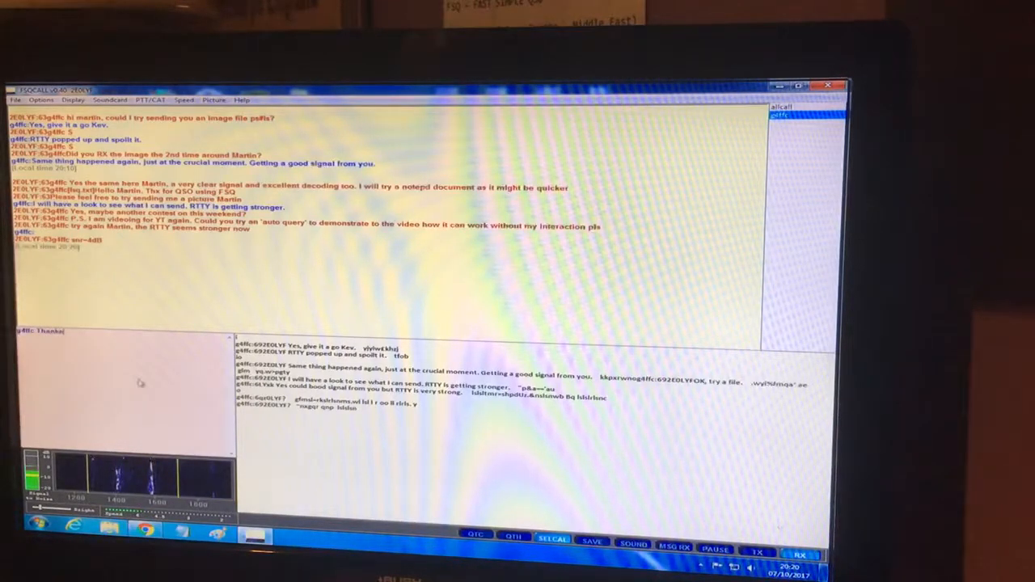
Write the thank-you 'Martin that worked well and…' and transmit it.
{"action": "type", "text": "Martin"}
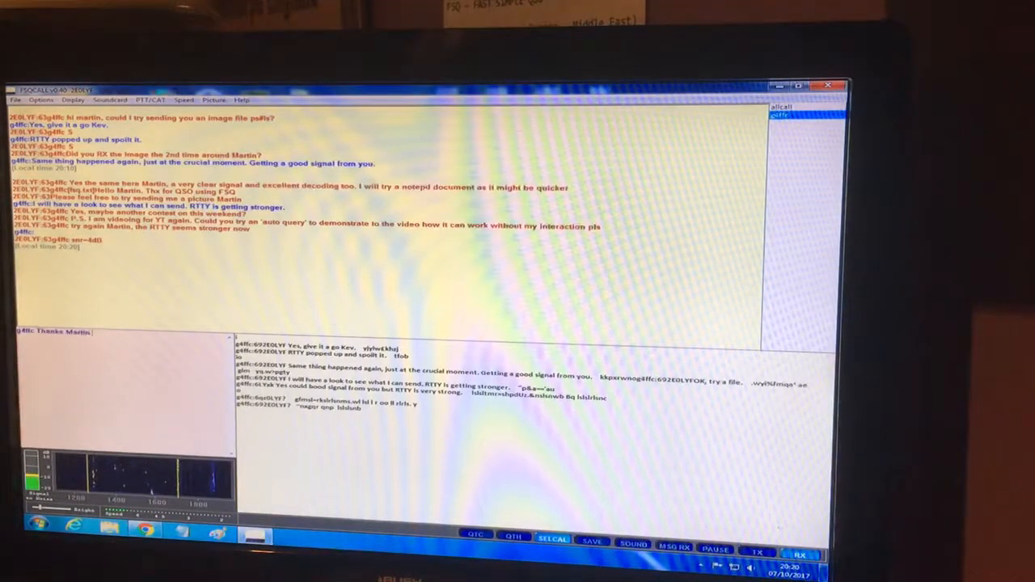
{"action": "type", "text": "that worked"}
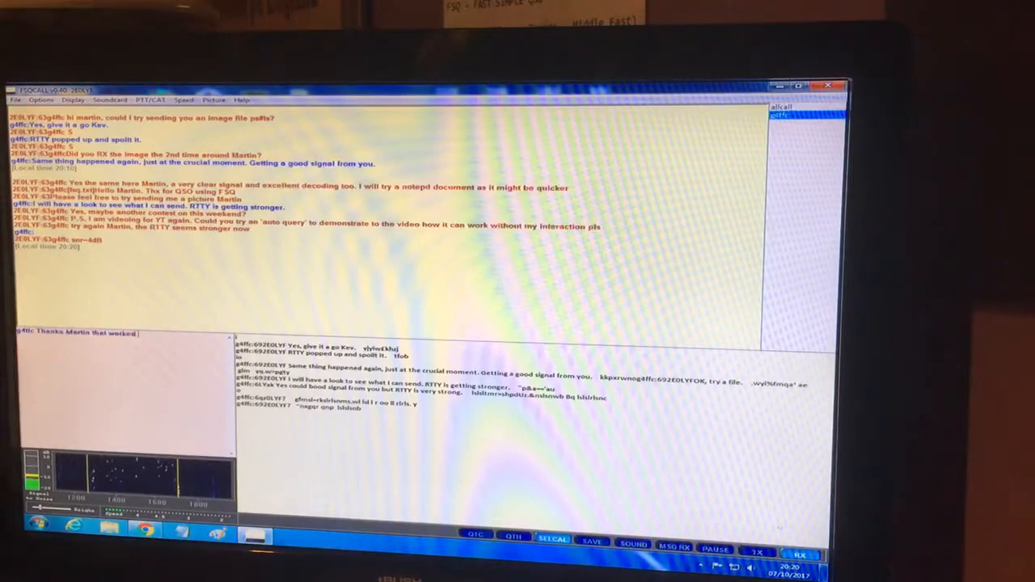
{"action": "type", "text": "well and"}
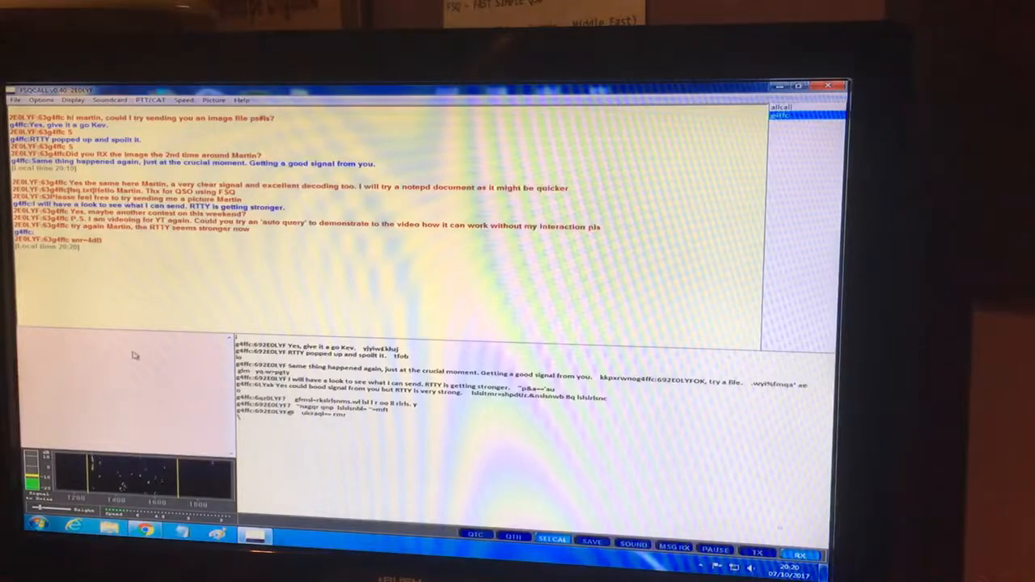
Let the thank-you transmission finish so it appears in the chat log.
{"action": "right_click", "coordinate": [136, 356]}
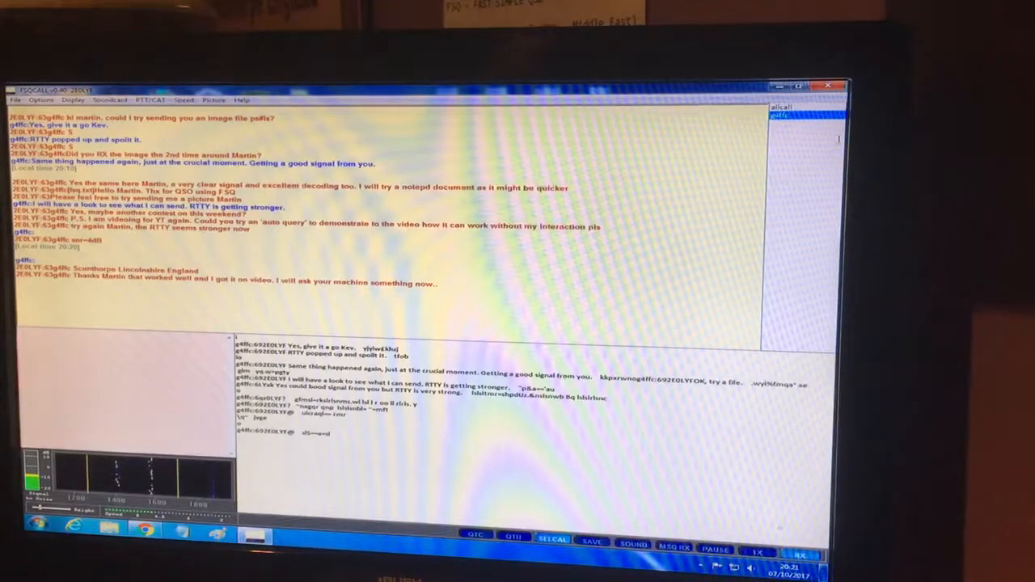
{"action": "mouse_move", "coordinate": [779, 117]}
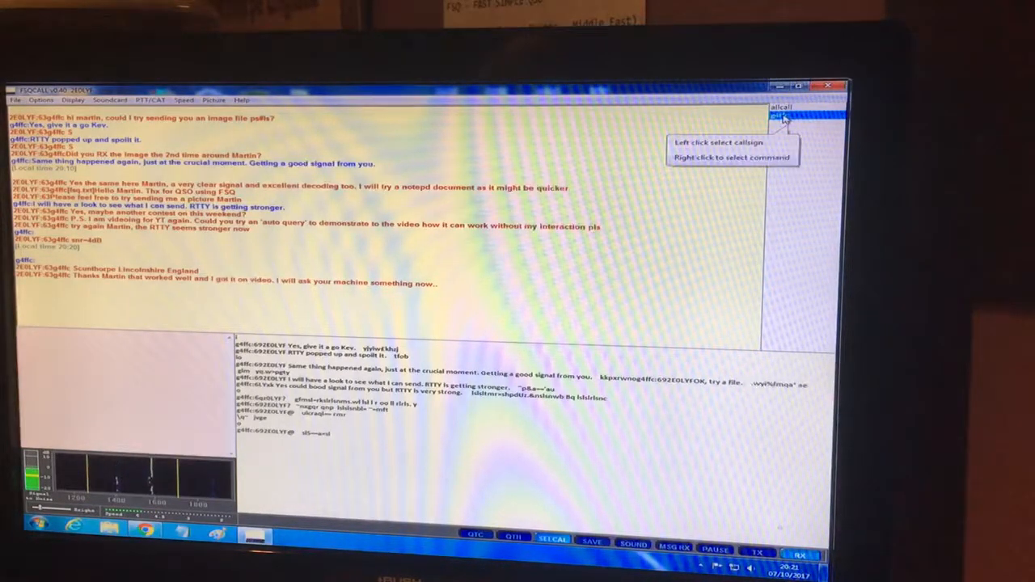
Send a directed query command to the remote station from the callsign list.
{"action": "right_click", "coordinate": [780, 116]}
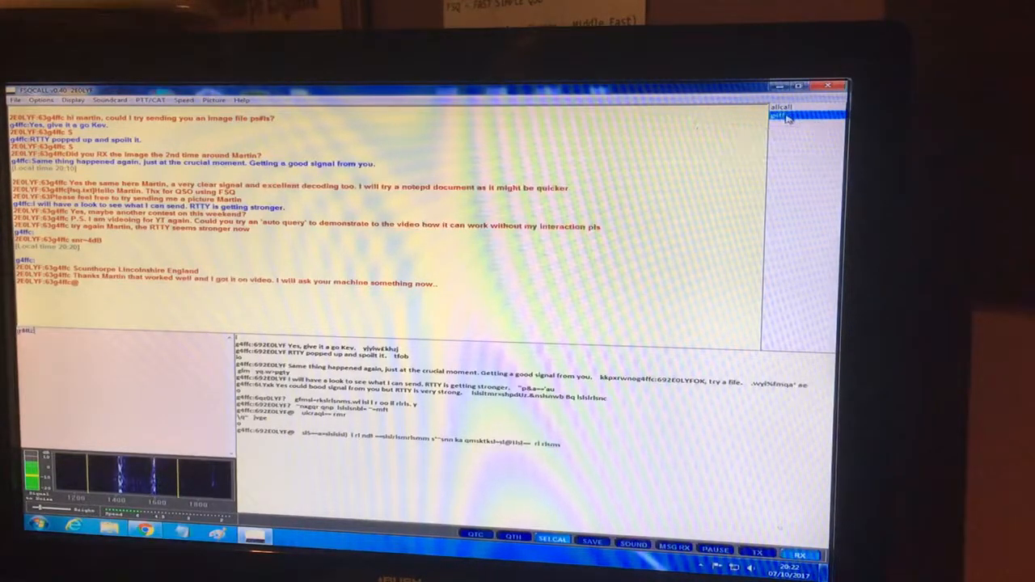
{"action": "left_click", "coordinate": [800, 116]}
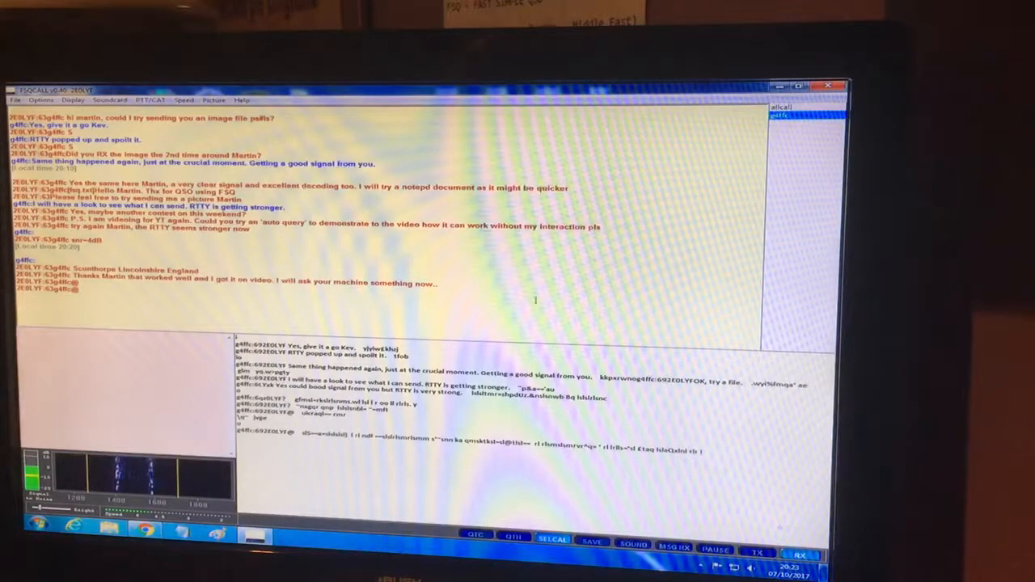
{"action": "mouse_move", "coordinate": [783, 117]}
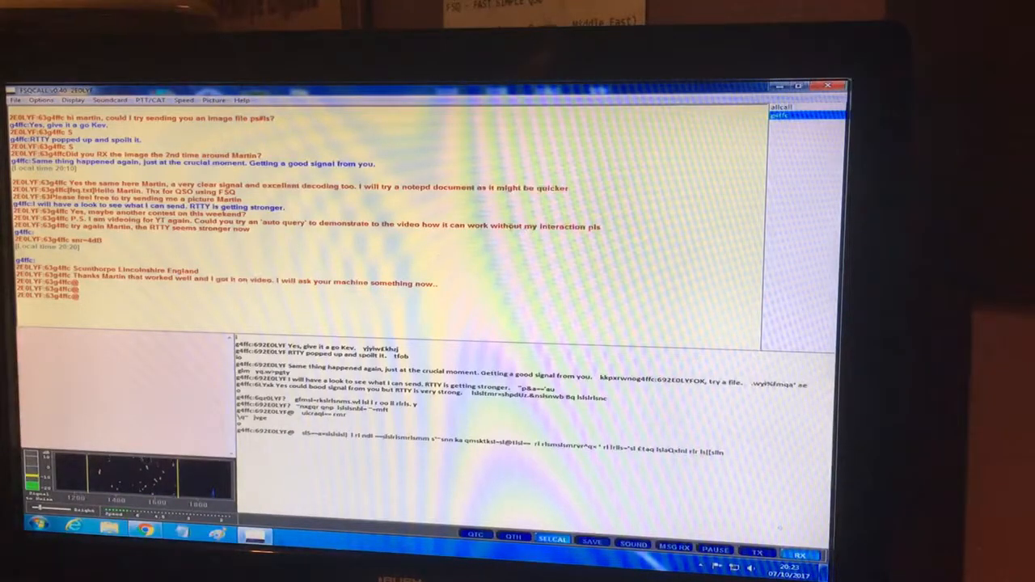
{"action": "mouse_move", "coordinate": [779, 116]}
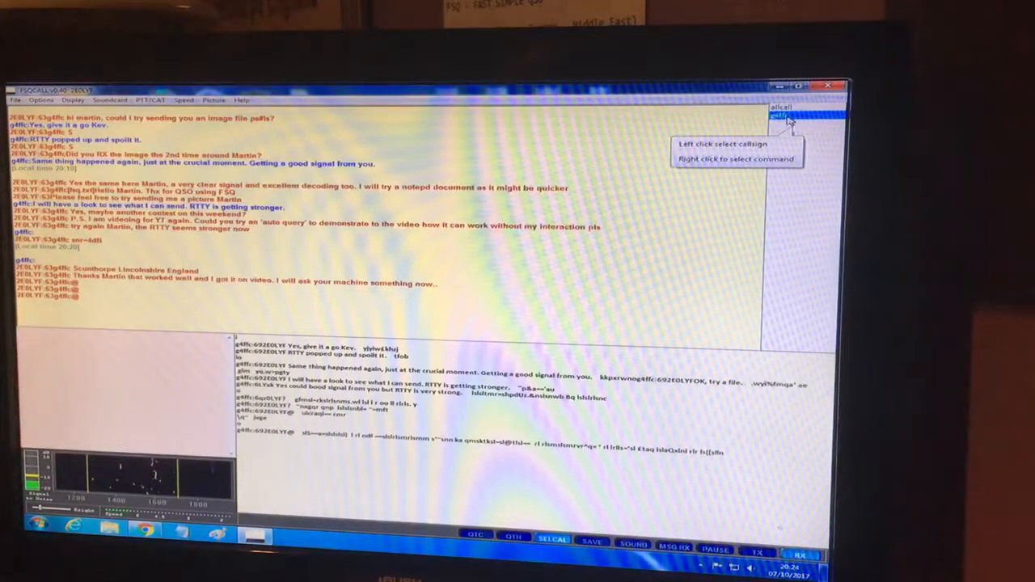
{"action": "right_click", "coordinate": [779, 116]}
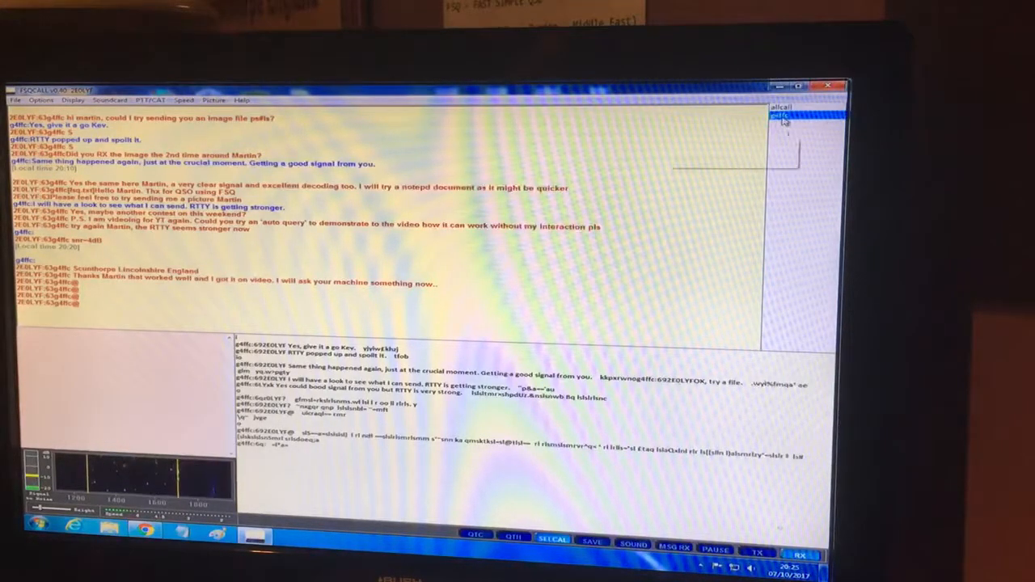
{"action": "left_click", "coordinate": [785, 120]}
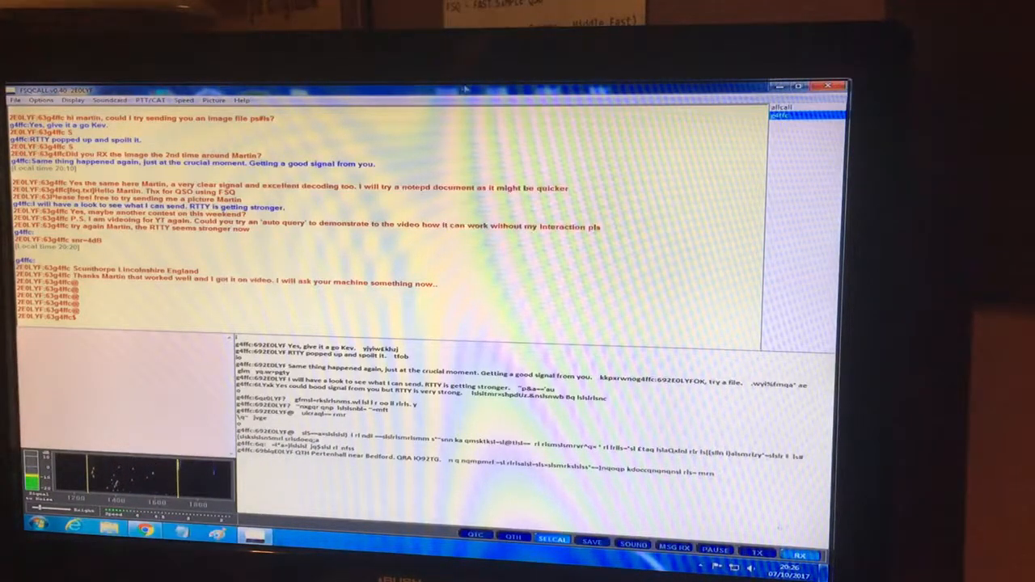
{"action": "mouse_move", "coordinate": [783, 117]}
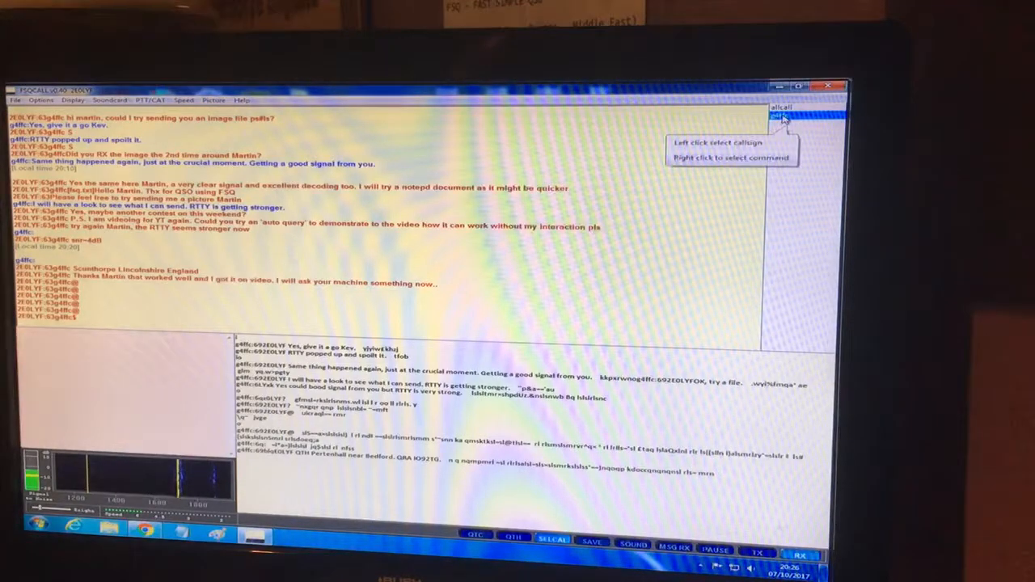
{"action": "right_click", "coordinate": [780, 117]}
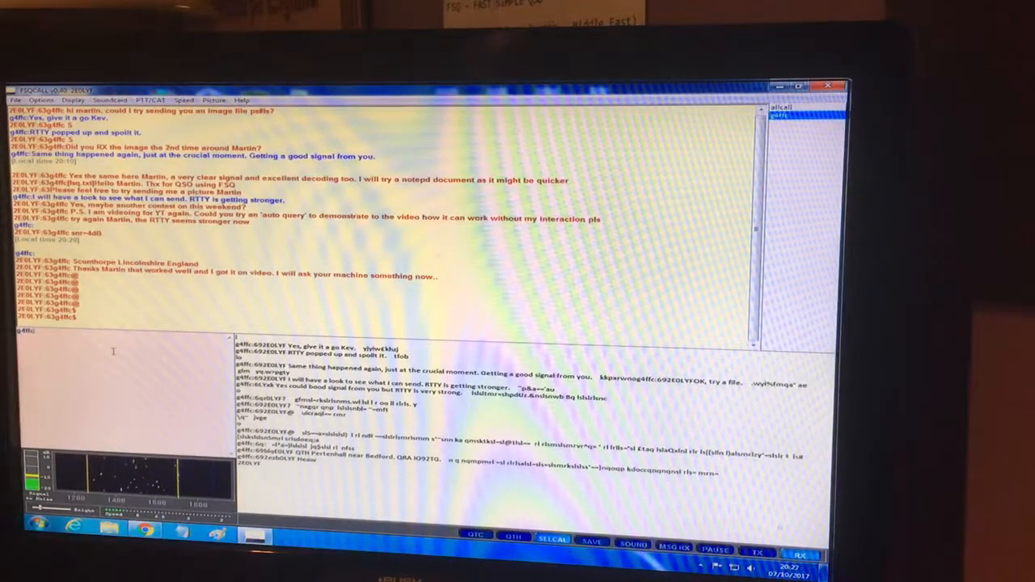
Reply 'OK M good apart from the RTTY on our freq, good copy' to Martin.
{"action": "type", "text": "OK Martin, all seems"}
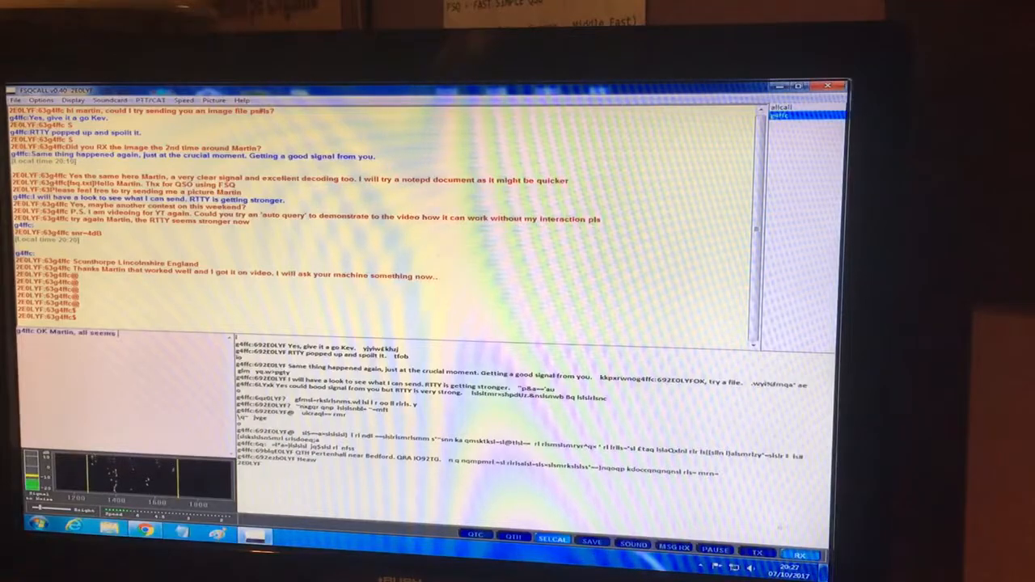
{"action": "type", "text": "good apart"}
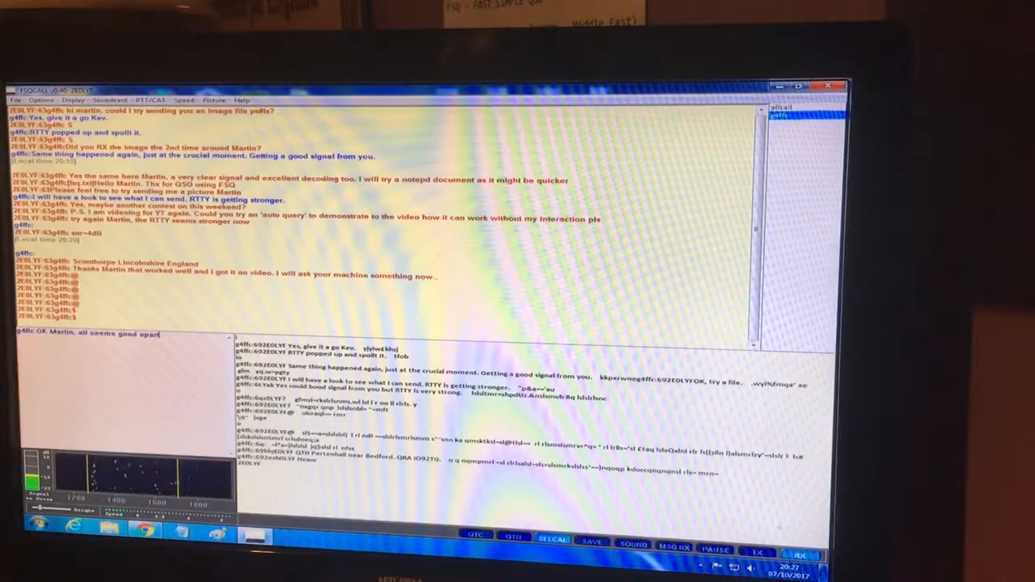
{"action": "type", "text": "from the"}
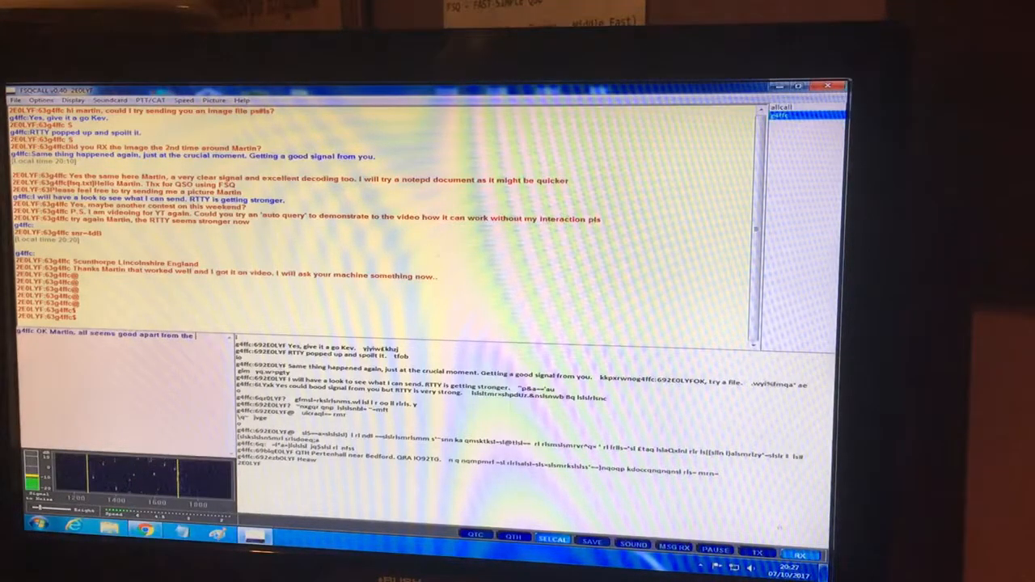
{"action": "type", "text": "RTTY Sigs that have jumped on board"}
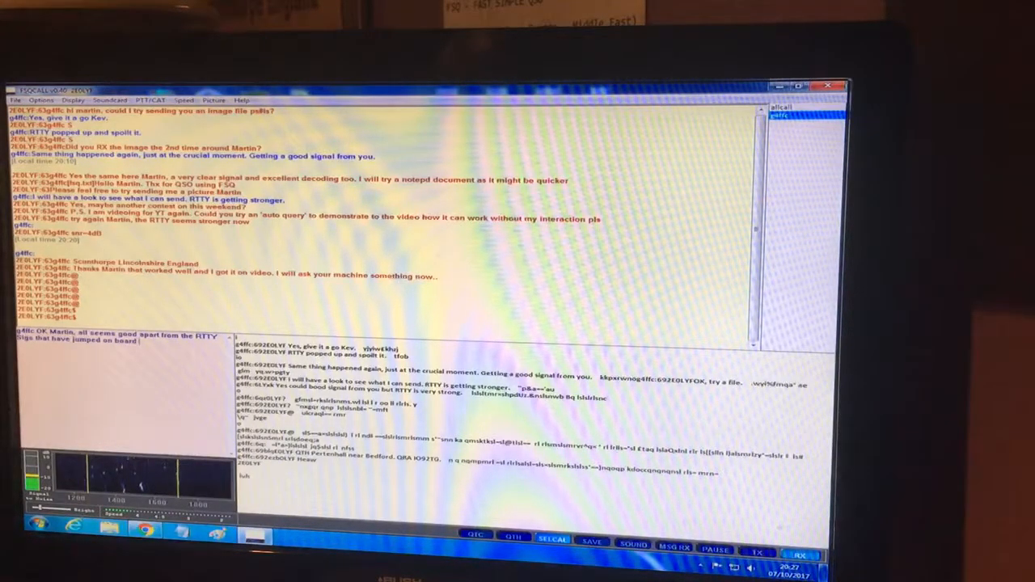
{"action": "type", "text": "our freqd"}
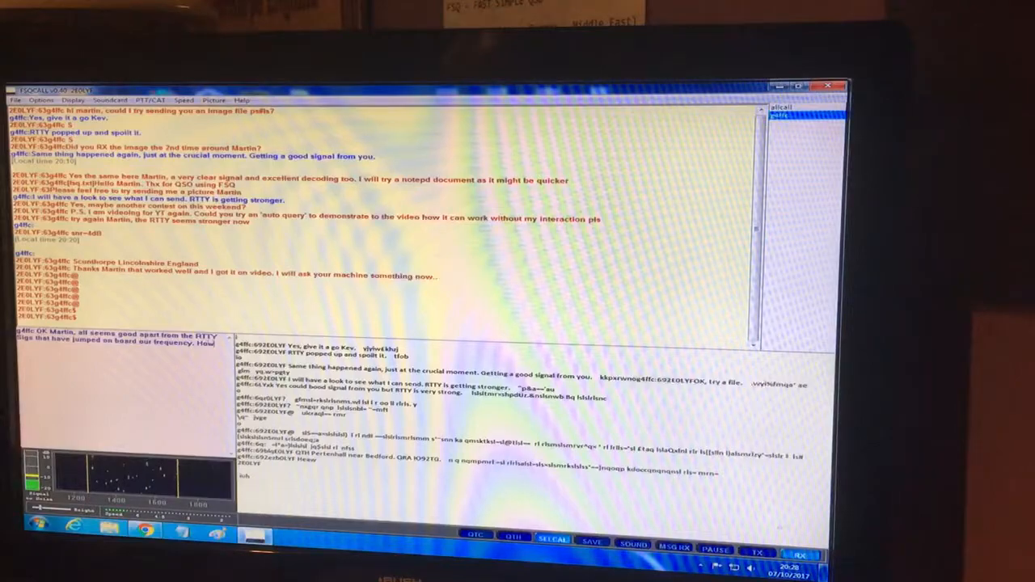
{"action": "type", "text": "copy"}
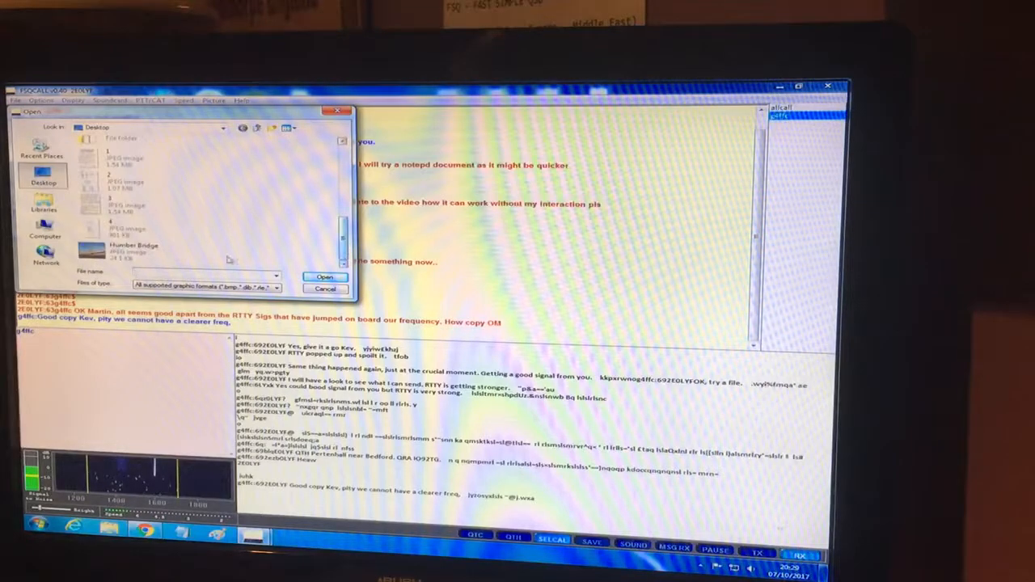
Load the Humber Bridge JPEG into the Image Send window.
{"action": "left_click", "coordinate": [132, 250]}
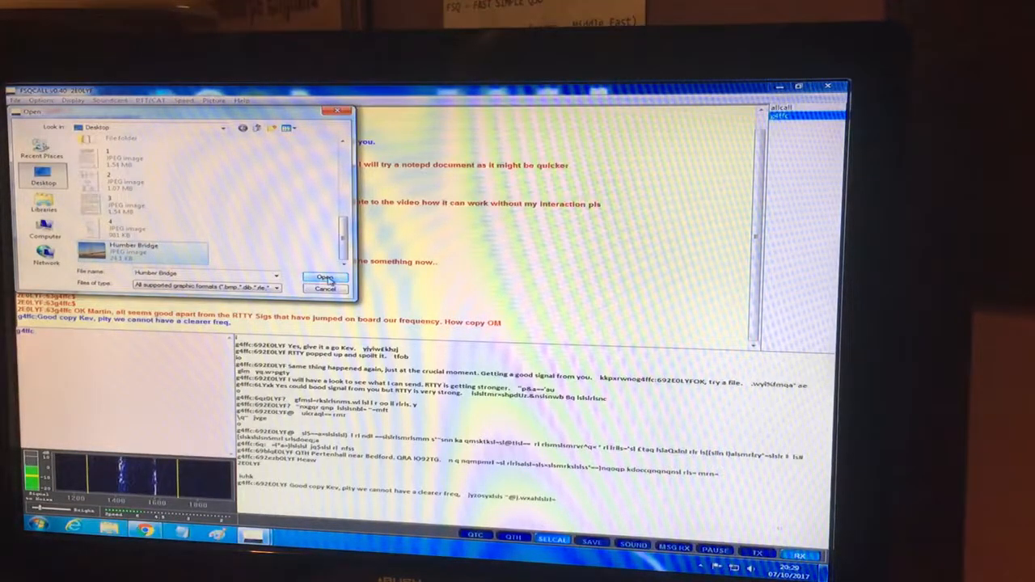
{"action": "left_click", "coordinate": [327, 278]}
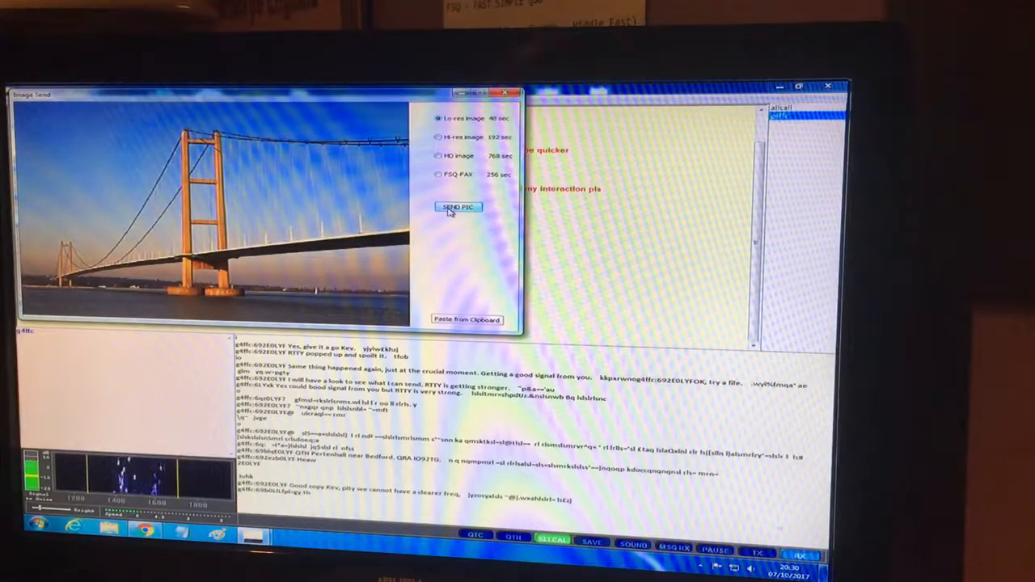
Send the bridge picture at low resolution and return to the chat log.
{"action": "left_click", "coordinate": [457, 207]}
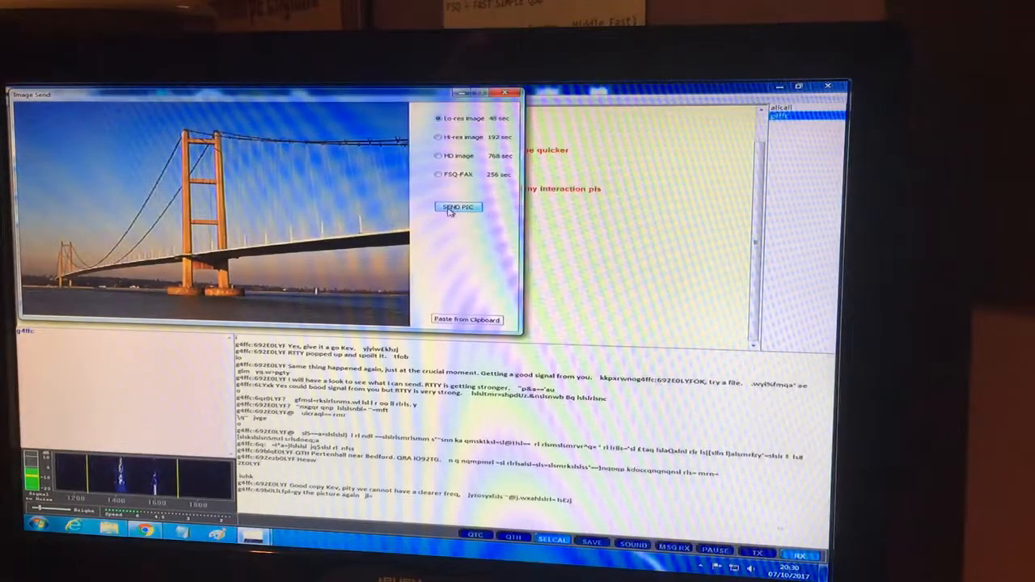
{"action": "left_click", "coordinate": [458, 207]}
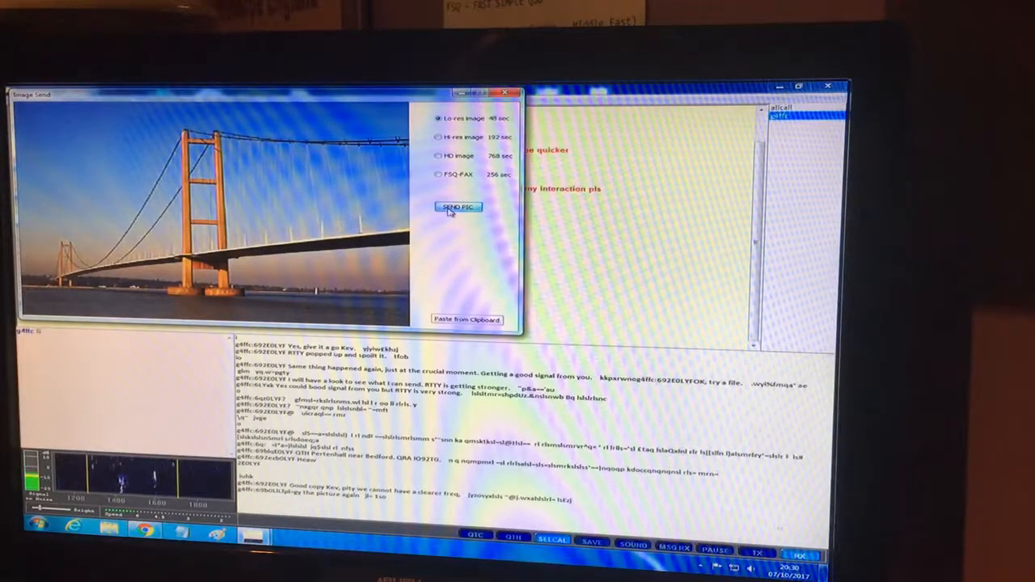
{"action": "left_click", "coordinate": [457, 207]}
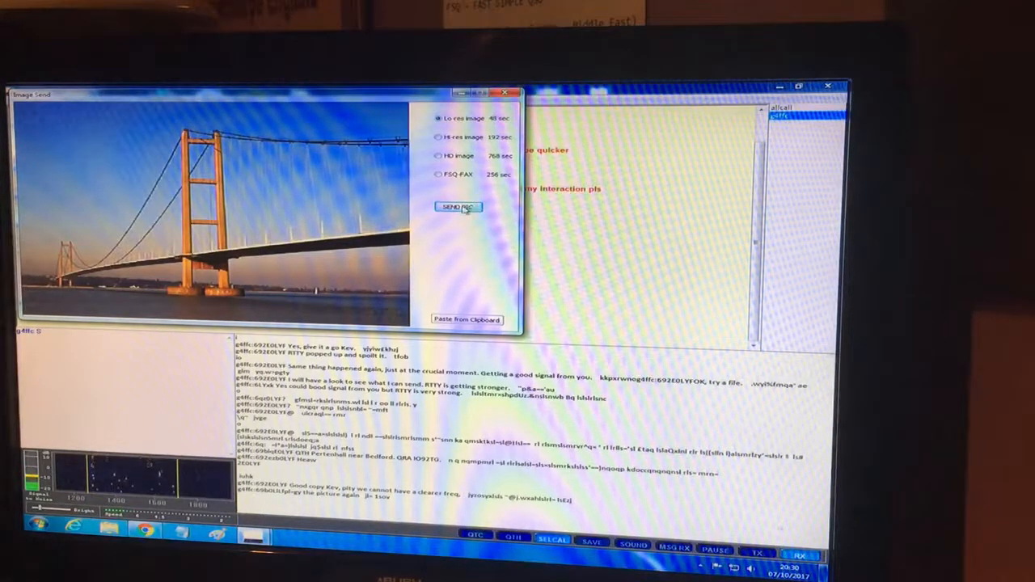
{"action": "left_click", "coordinate": [458, 207]}
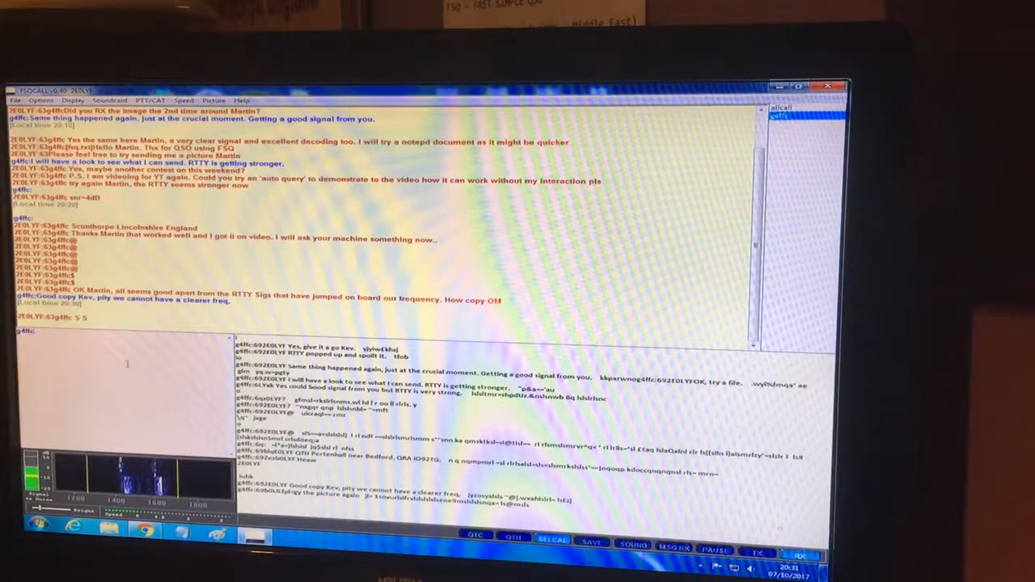
Write the reply 'Martin, … have to try' in the transmit box.
{"action": "type", "text": "Martin, it seems we are going to"}
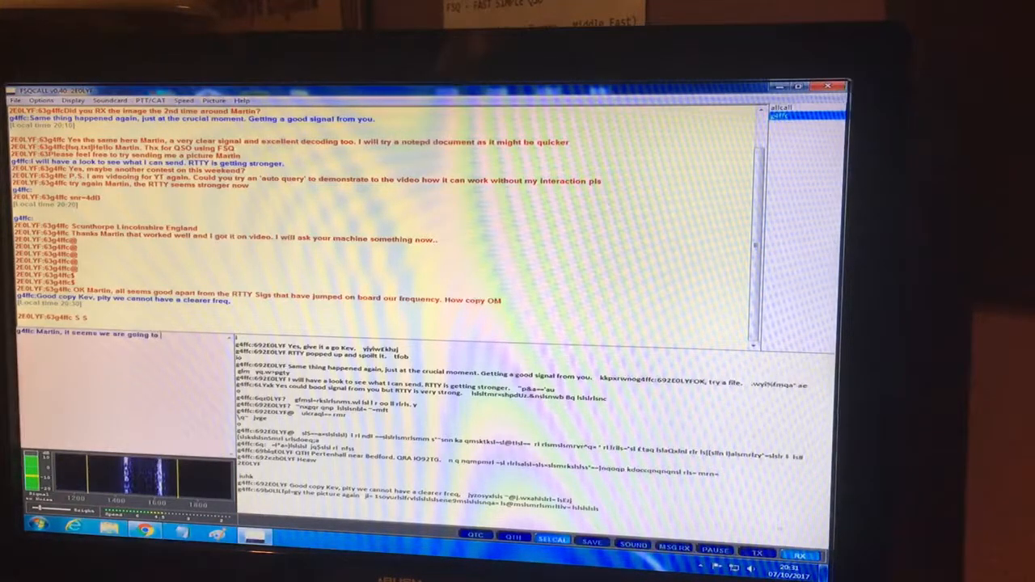
{"action": "type", "text": "have to try"}
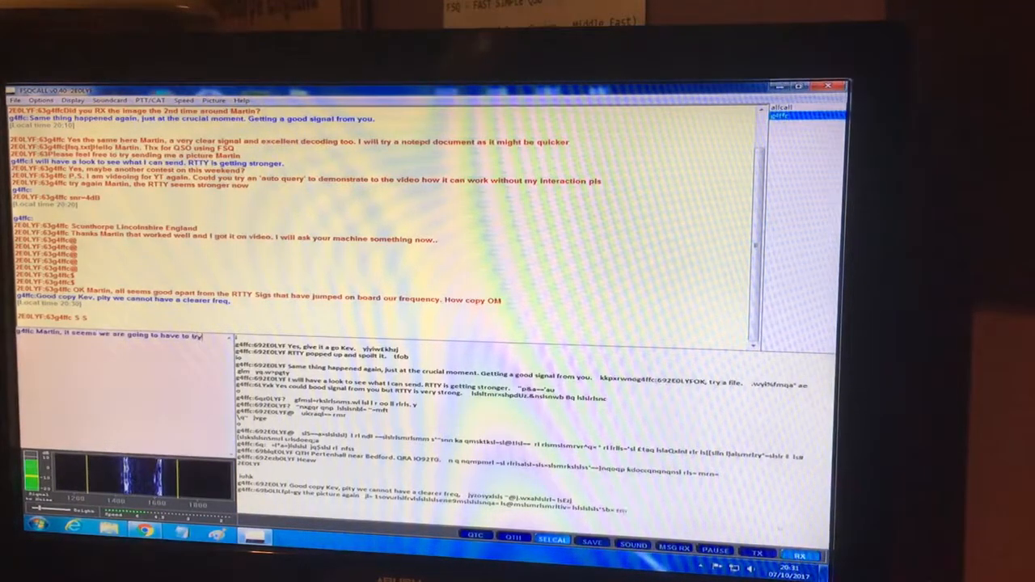